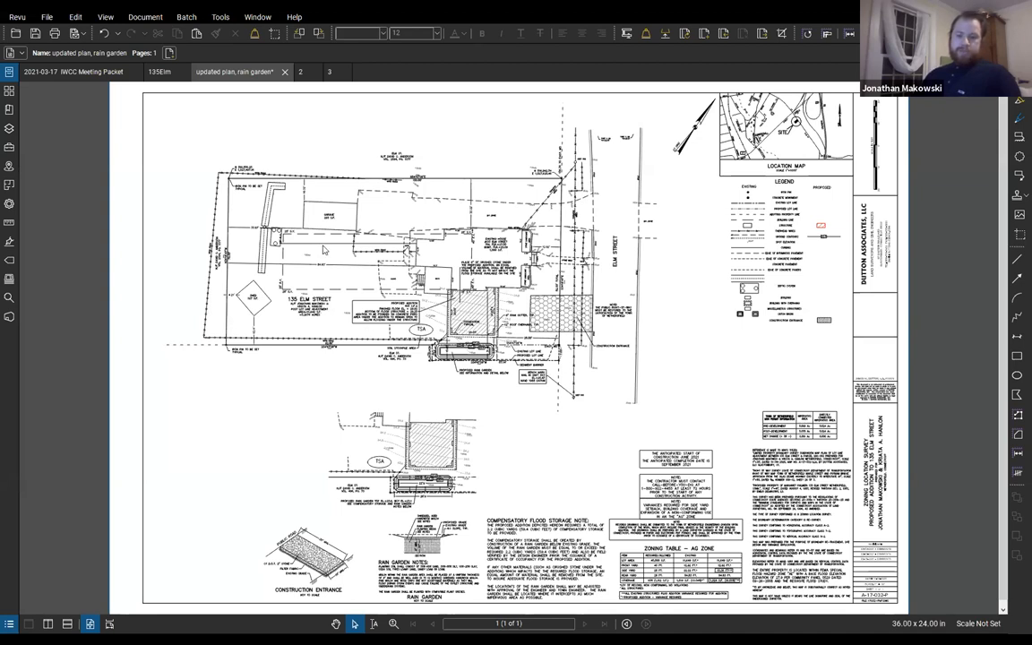
mouse_move(262, 196)
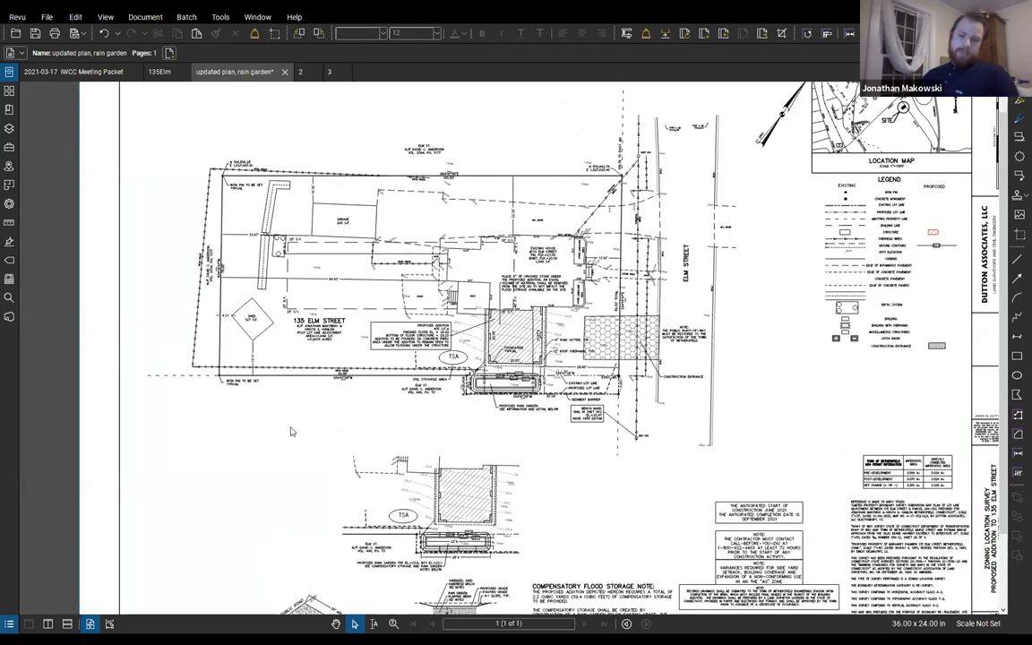
mouse_move(296, 409)
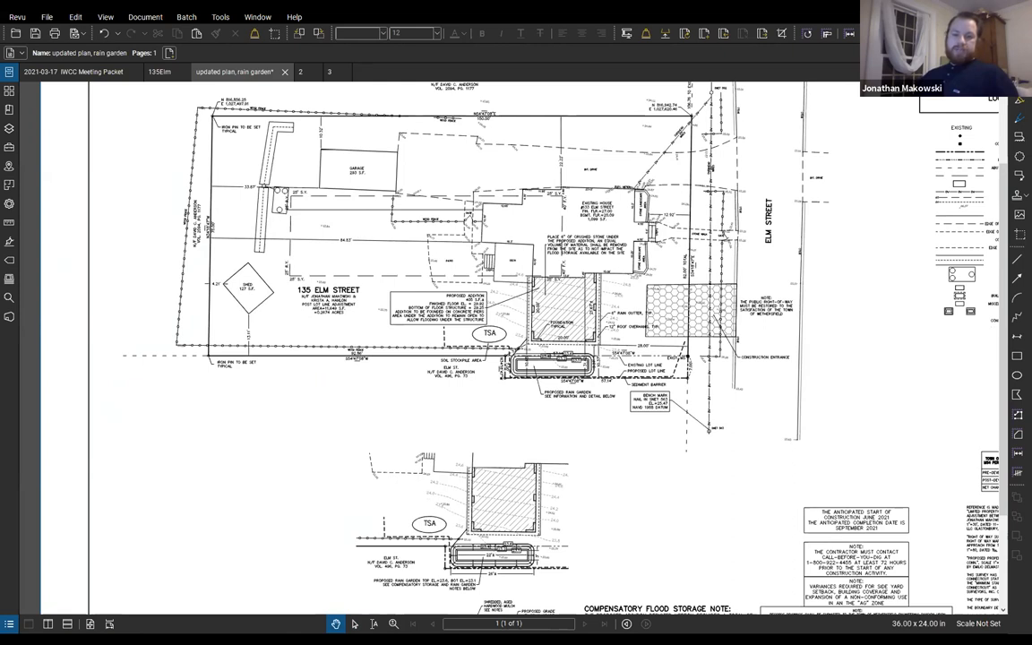
mouse_move(143, 183)
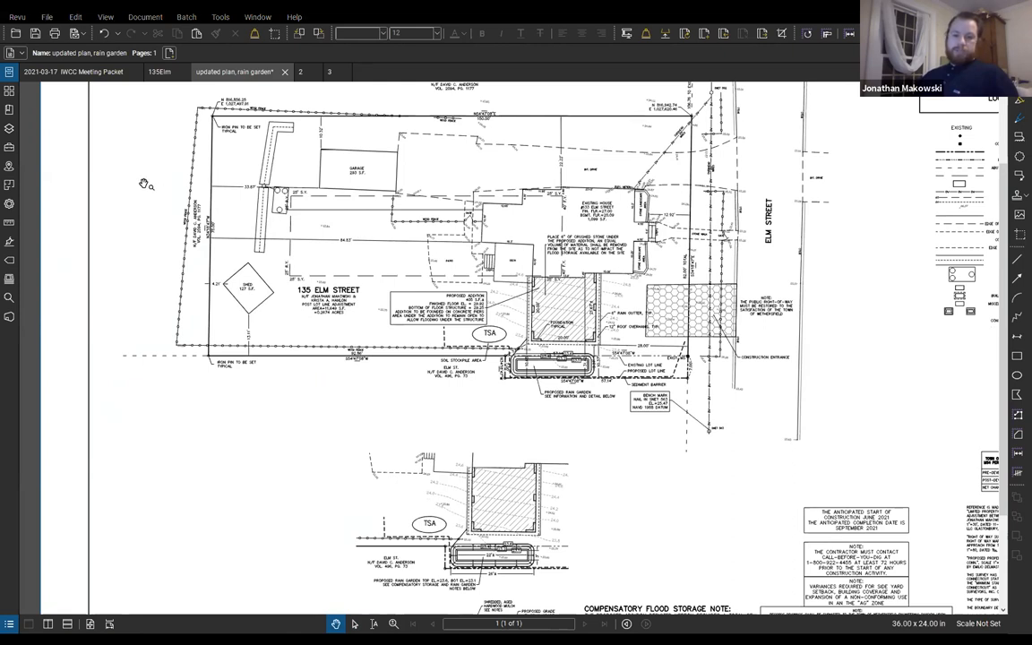
mouse_move(272, 282)
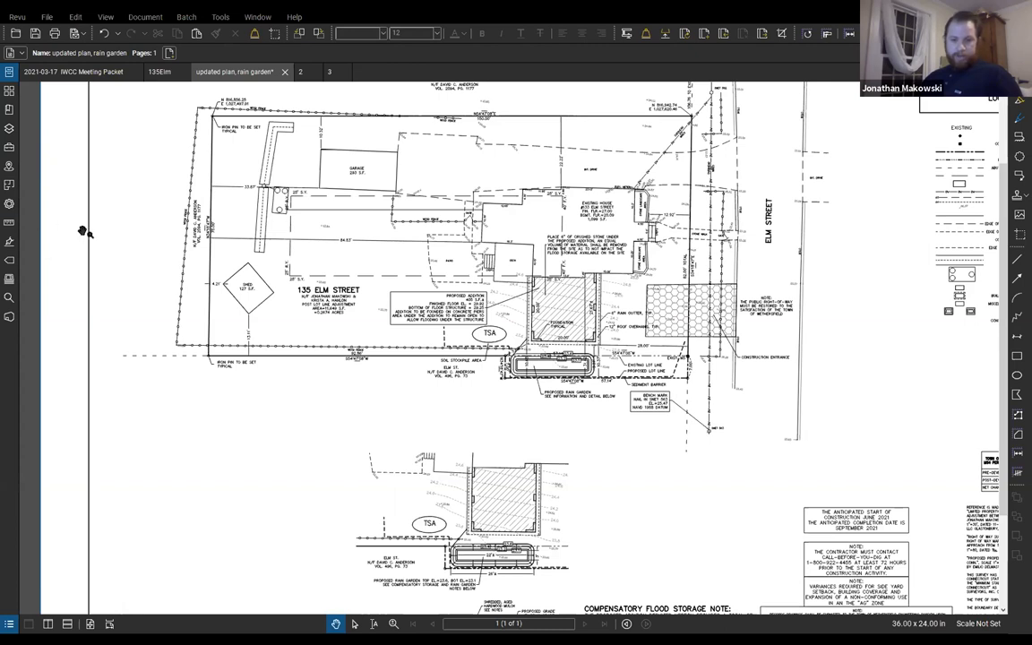
mouse_move(690, 363)
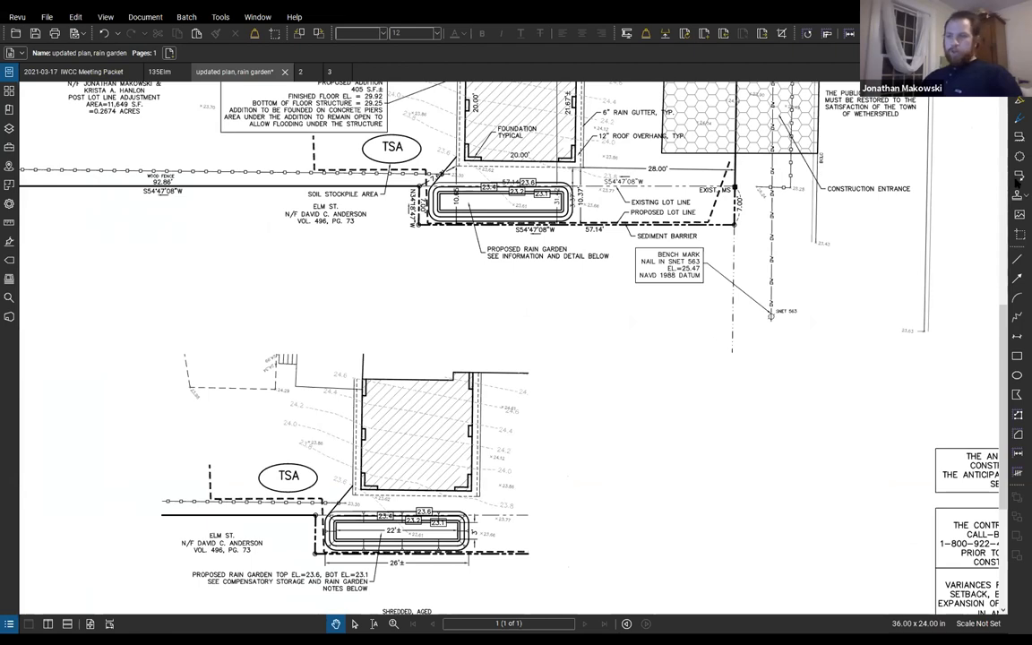
mouse_move(195, 100)
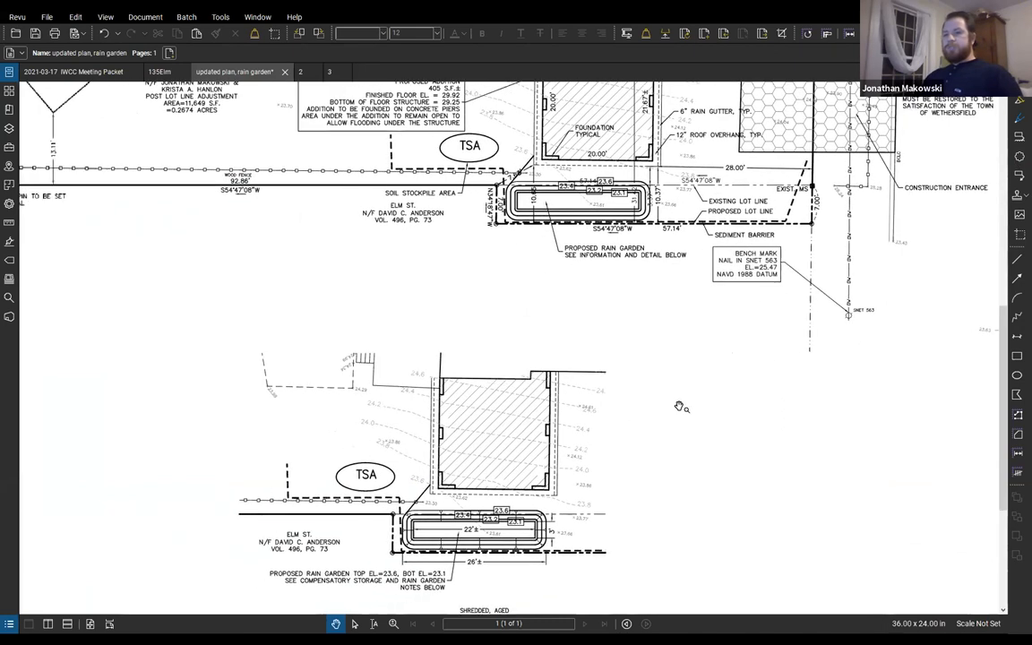
Step: Zoom to the rain garden section, planting notes and compensatory flood storage note on the site plan
scroll(down, 3)
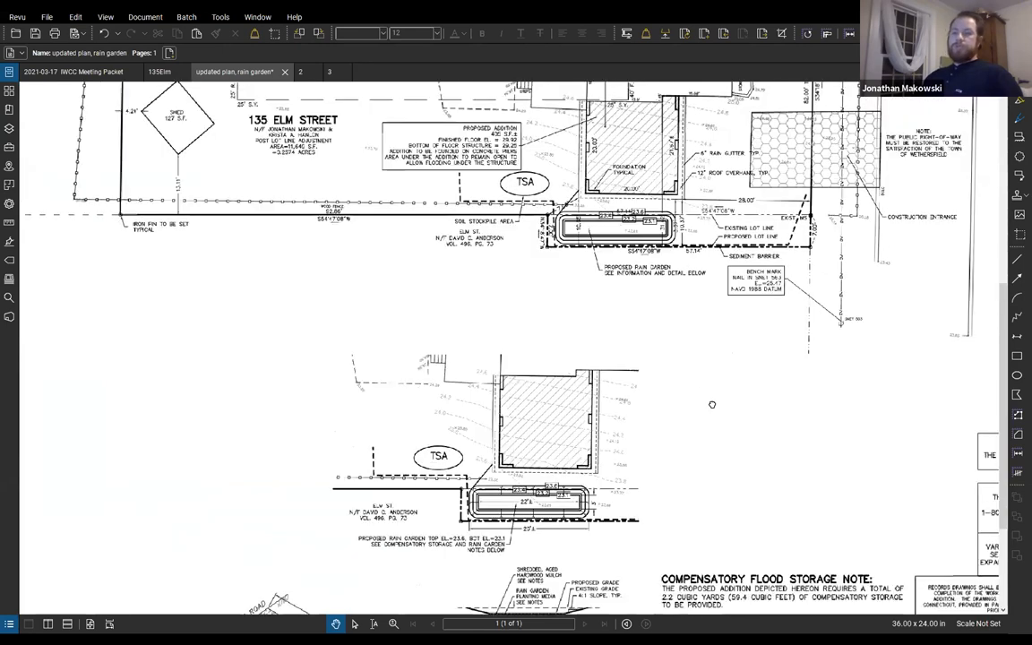
scroll(down, 3)
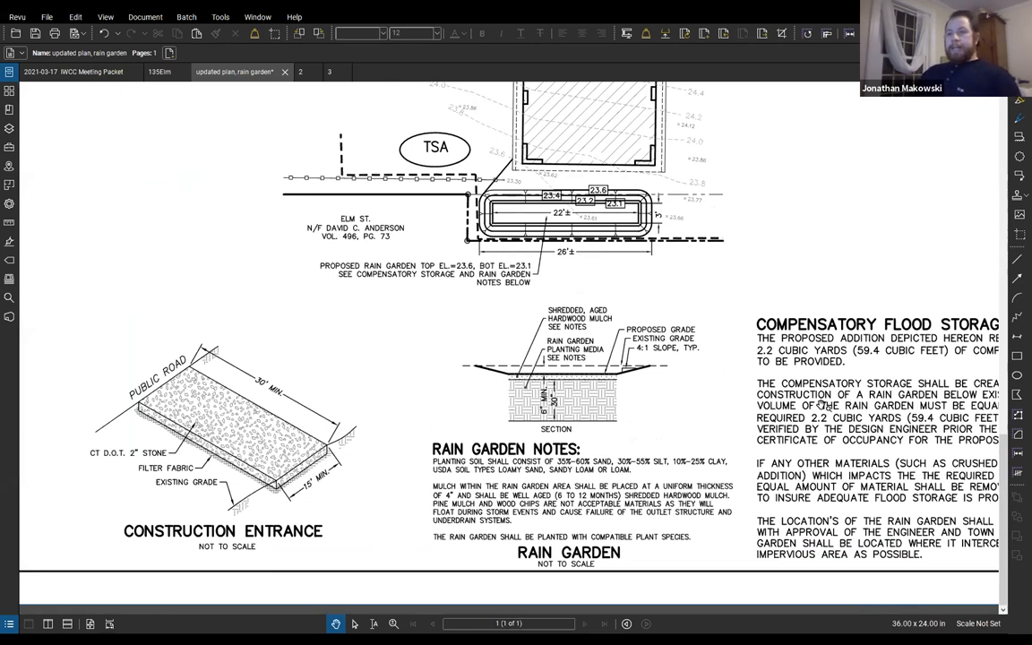
mouse_move(773, 273)
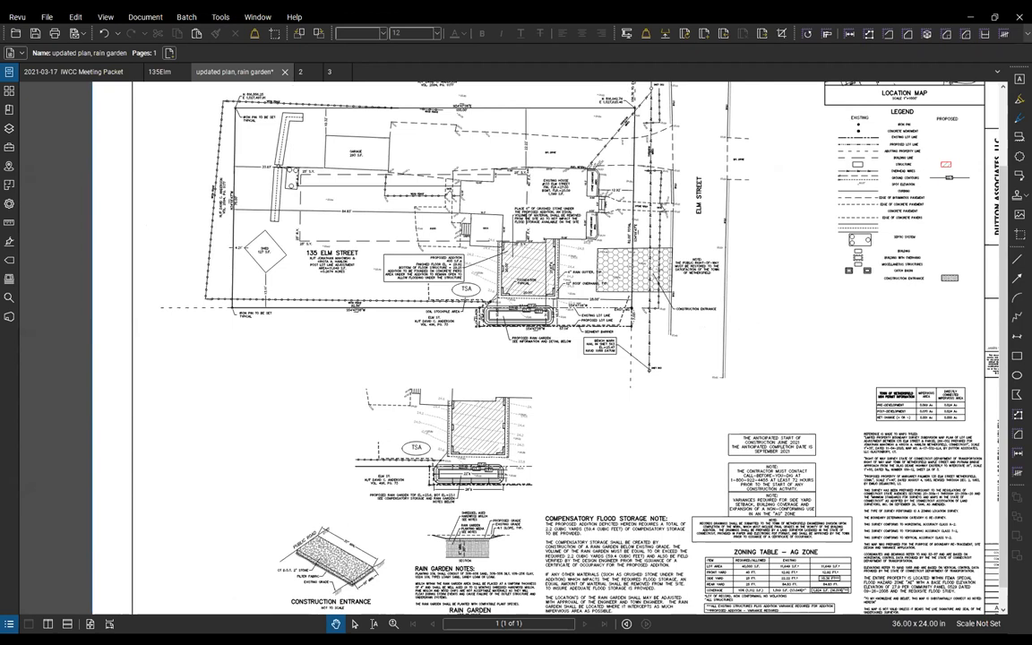
mouse_move(211, 605)
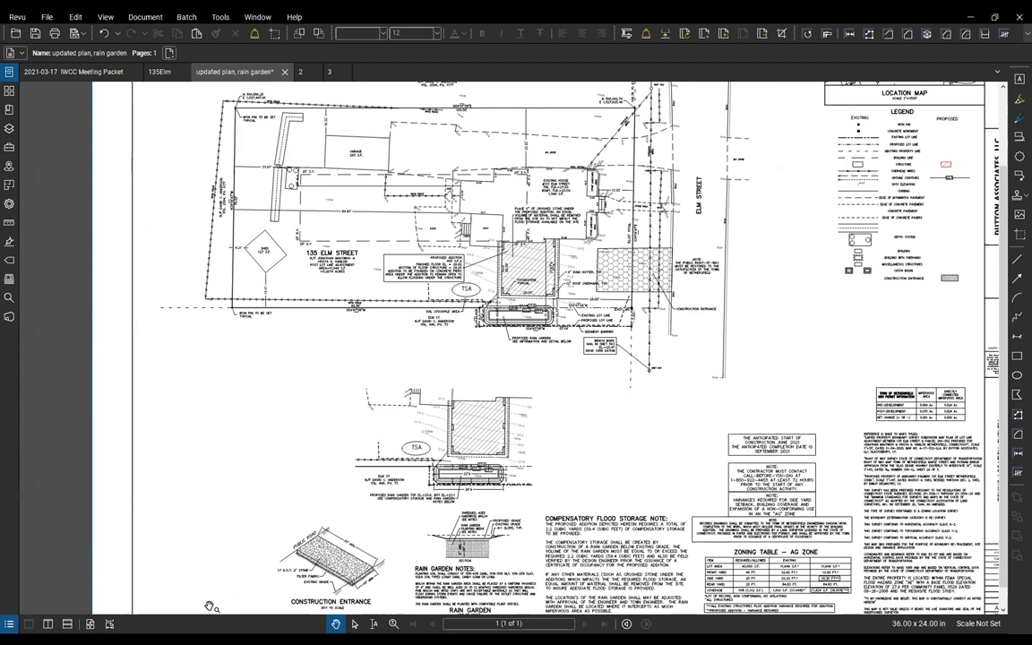
mouse_move(194, 602)
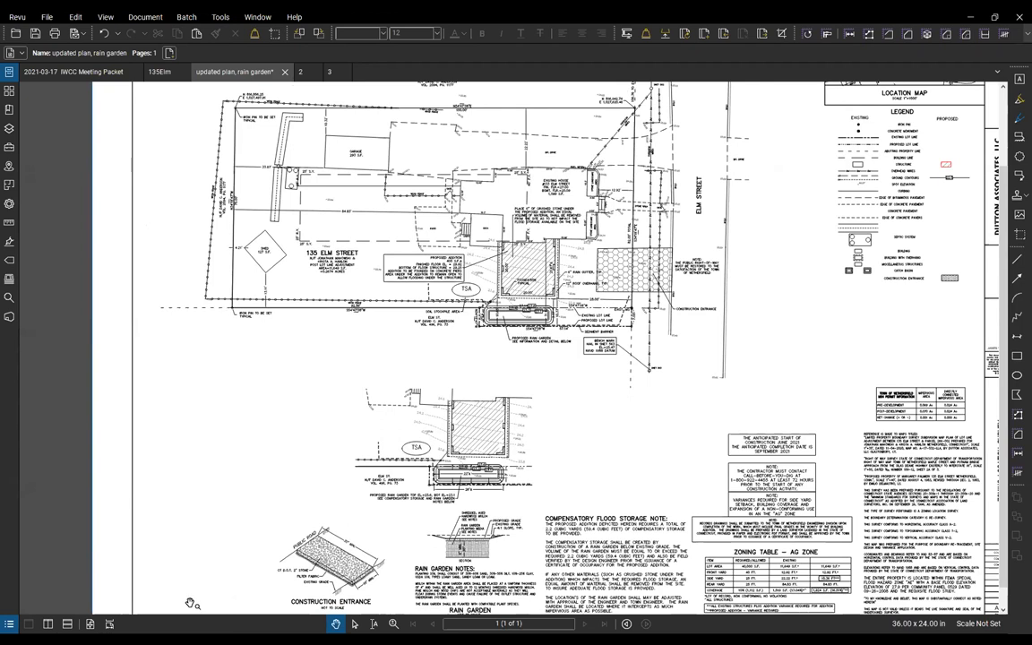
mouse_move(194, 559)
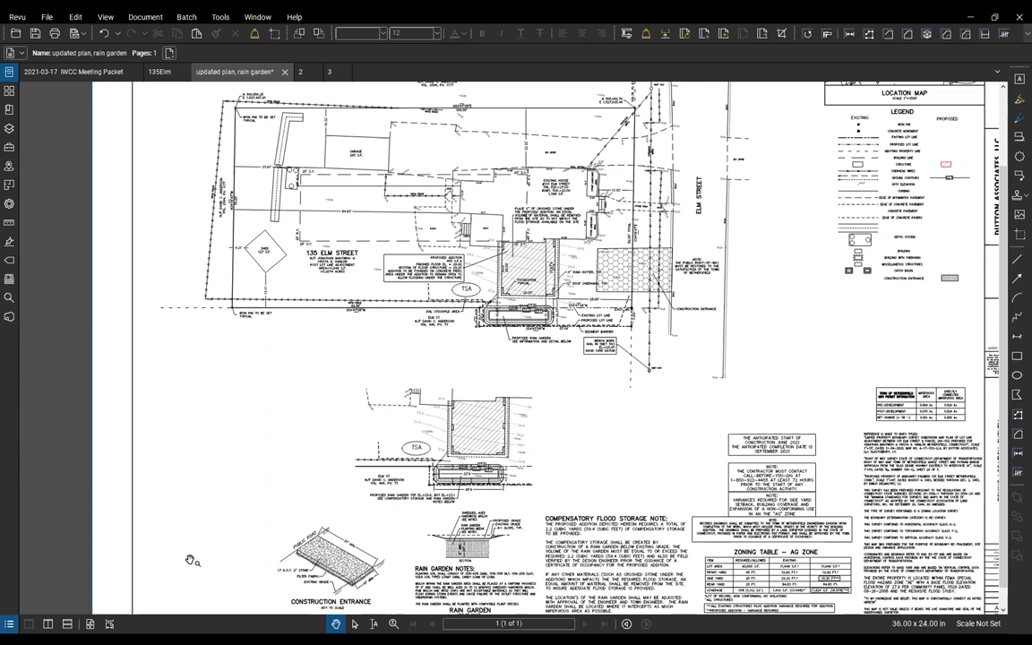
mouse_move(194, 398)
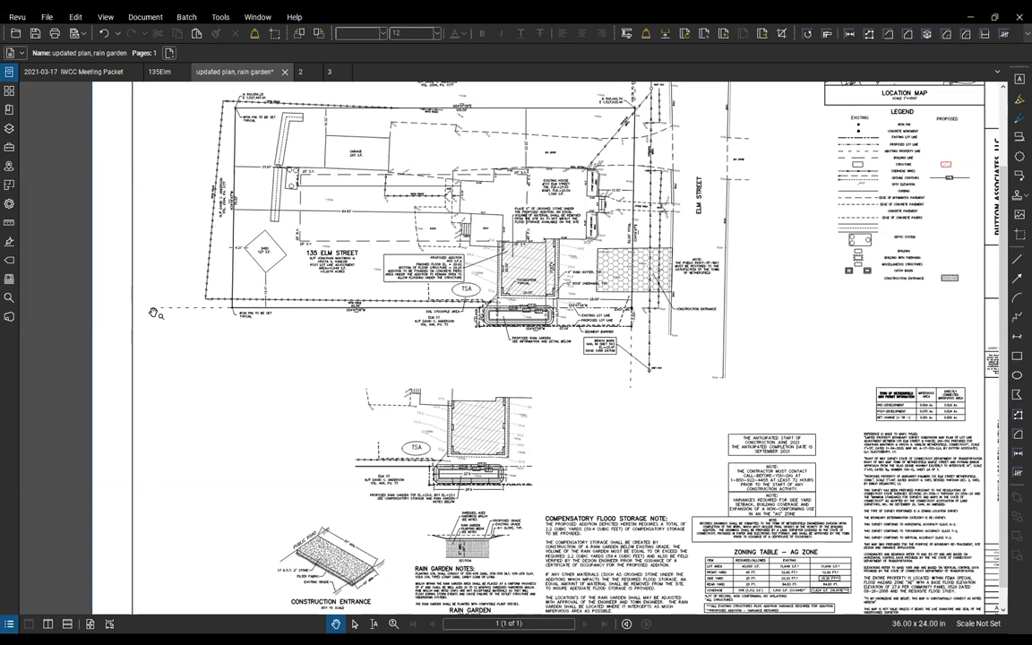
mouse_move(70, 72)
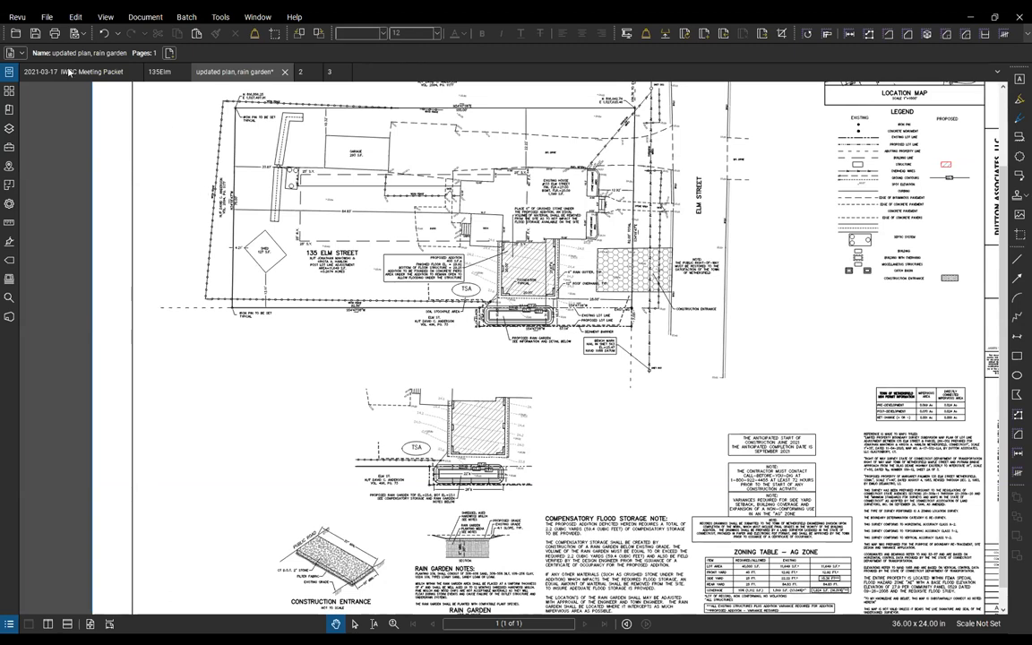
mouse_move(71, 72)
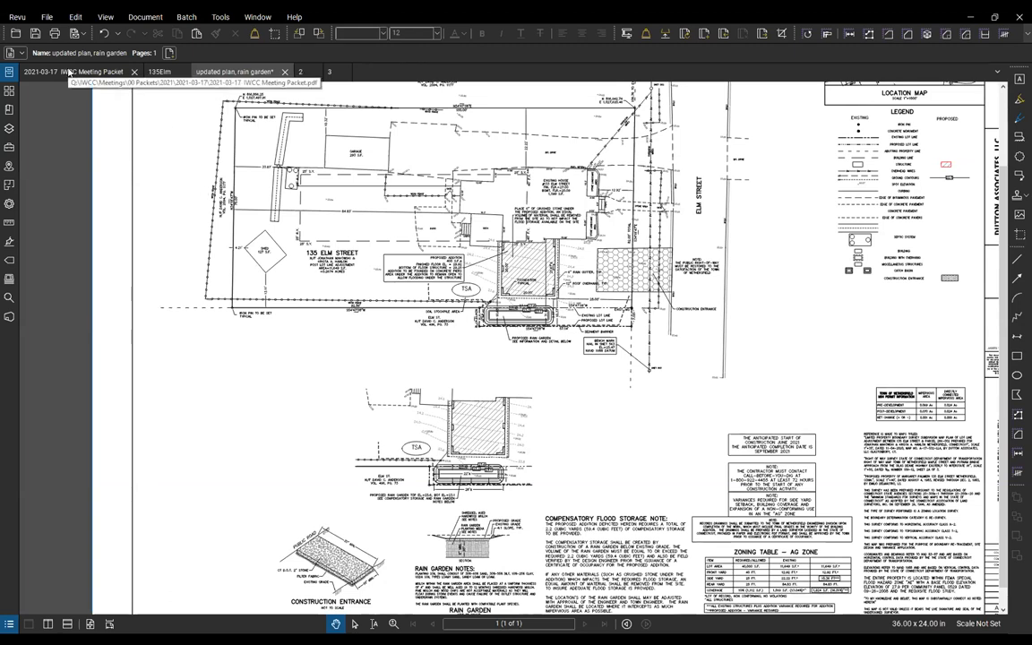
click(71, 72)
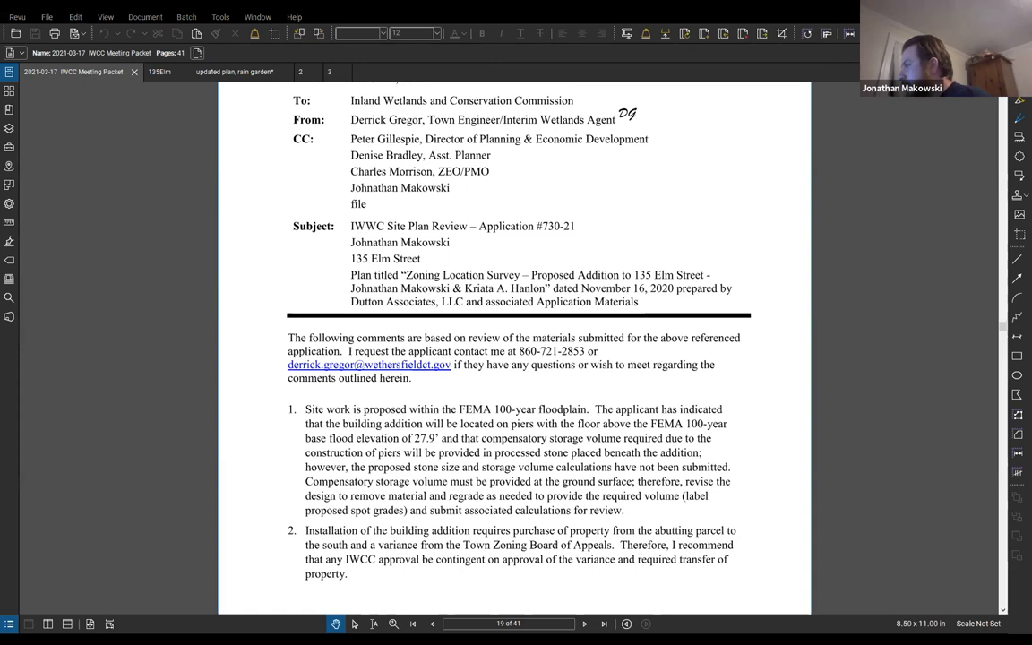
mouse_move(601, 76)
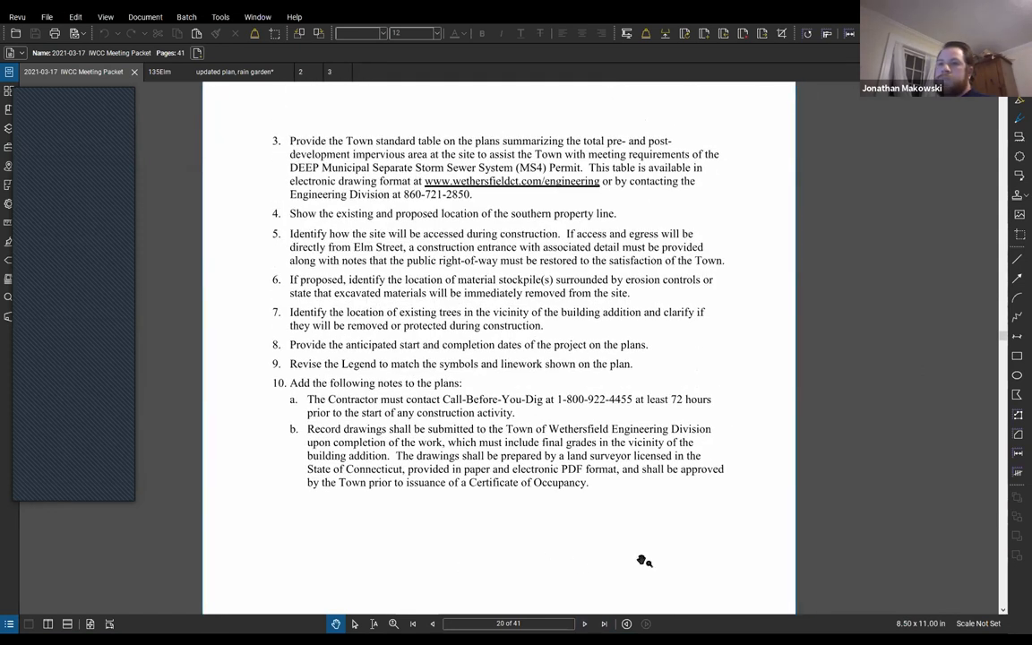
mouse_move(864, 489)
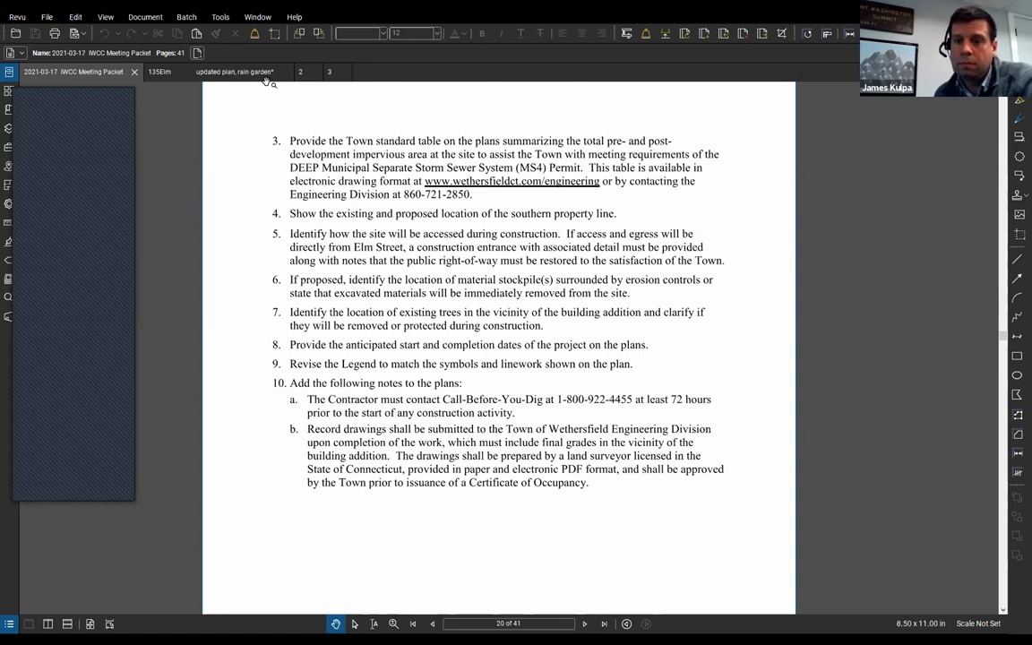
click(236, 72)
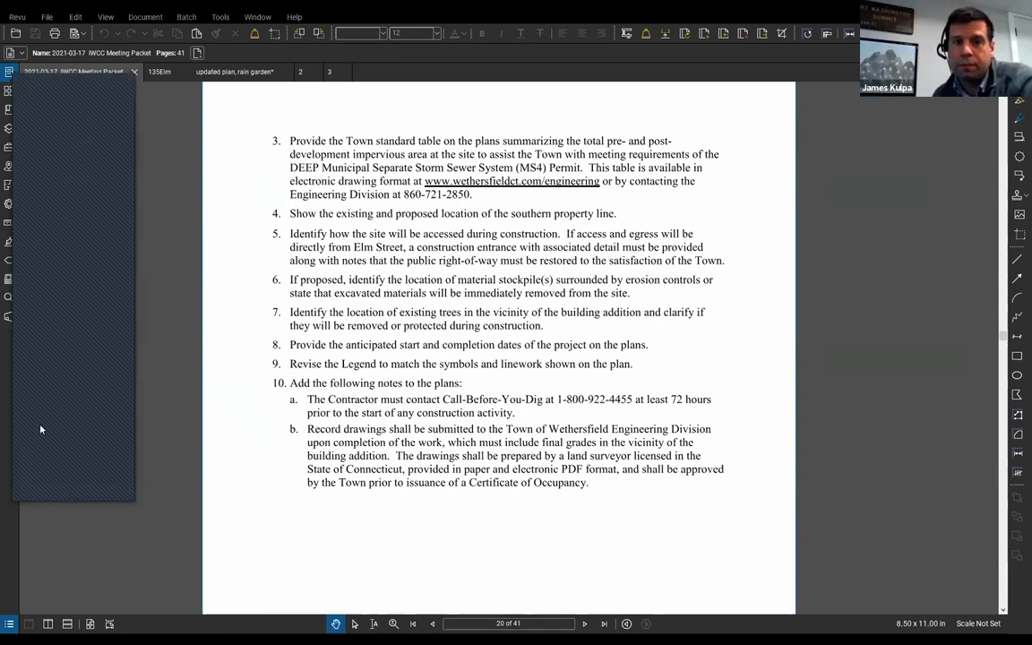
mouse_move(108, 372)
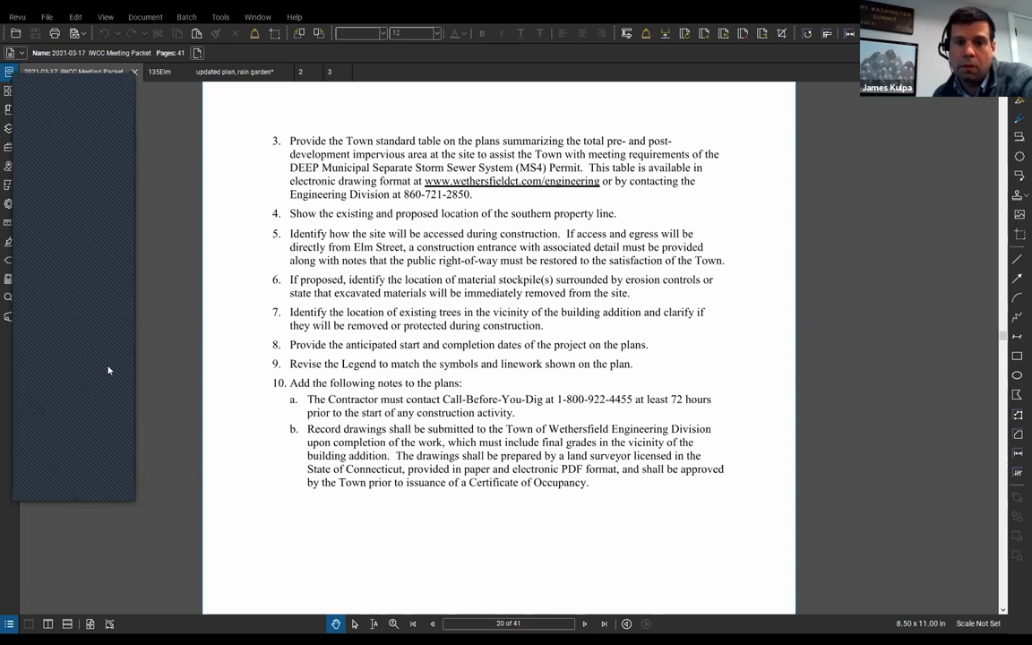
mouse_move(104, 376)
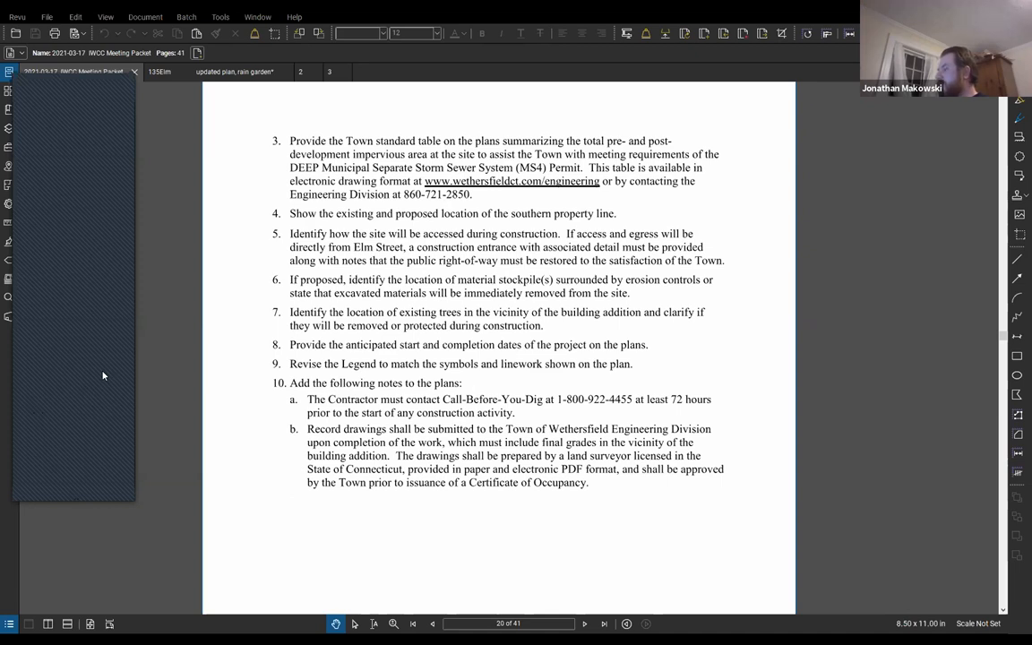
mouse_move(76, 385)
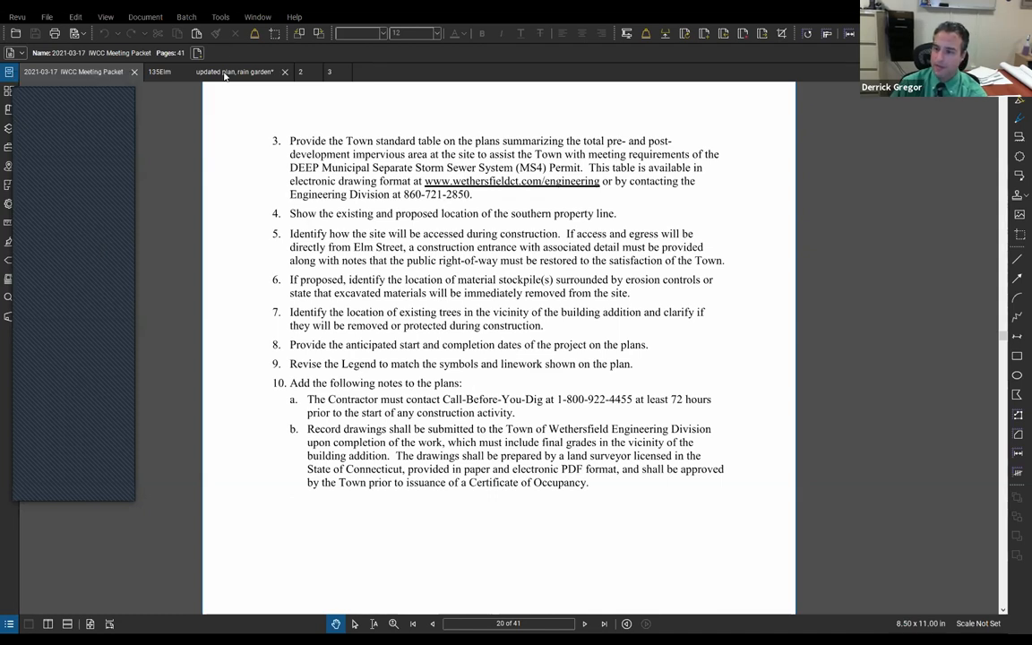
click(235, 72)
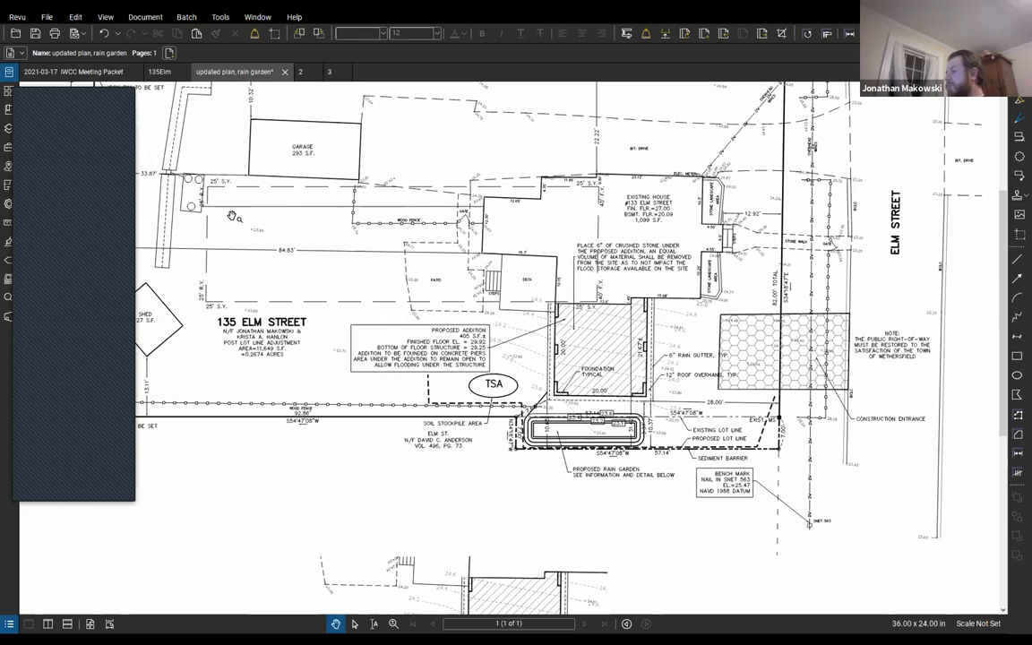
mouse_move(75, 71)
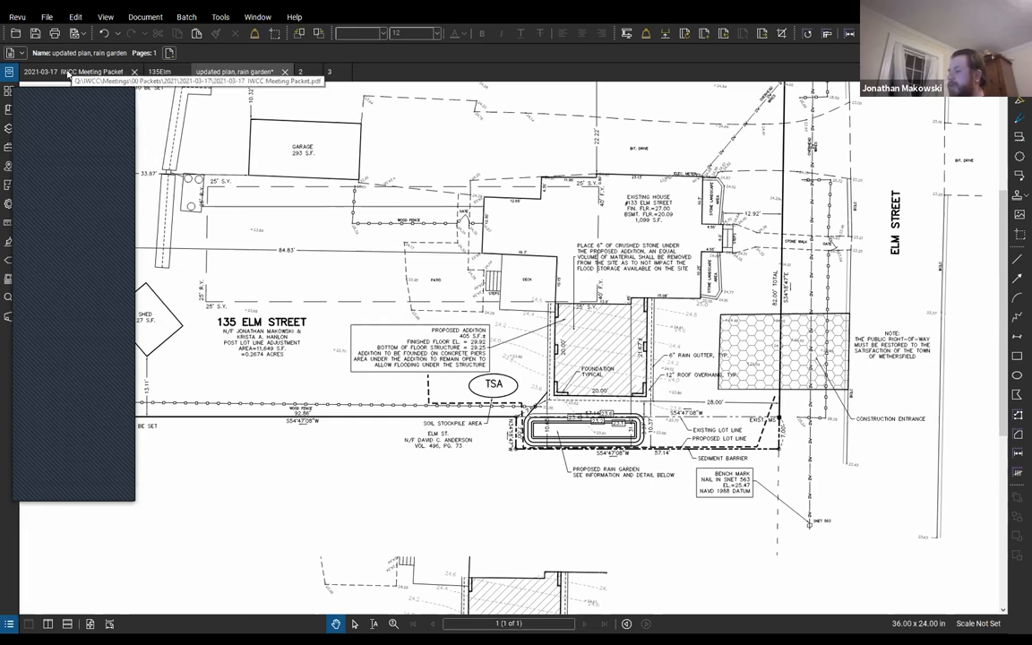
mouse_move(76, 71)
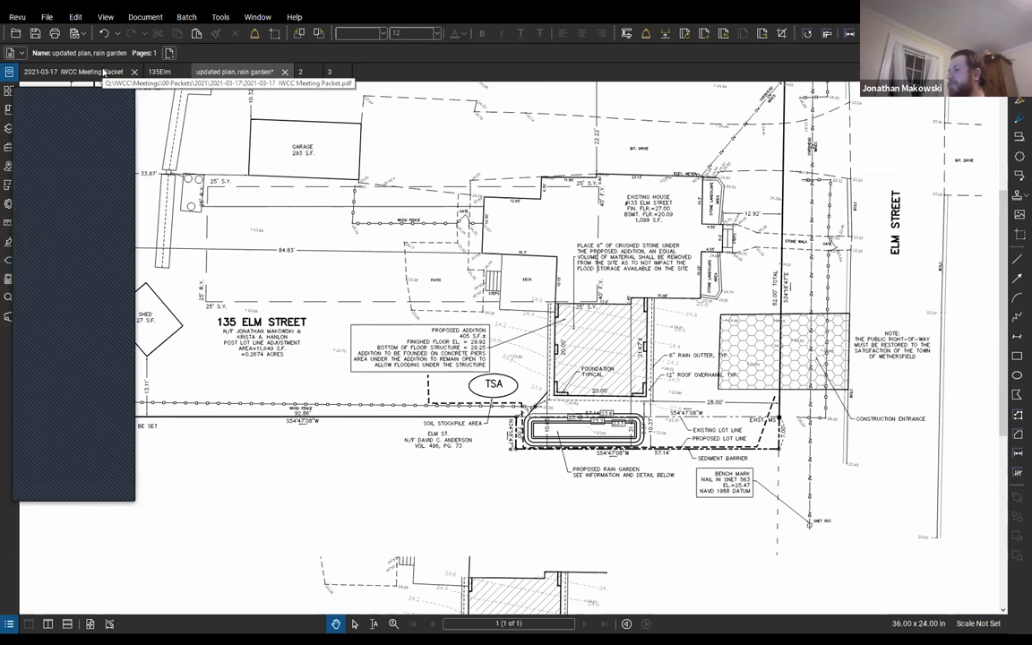
mouse_move(75, 72)
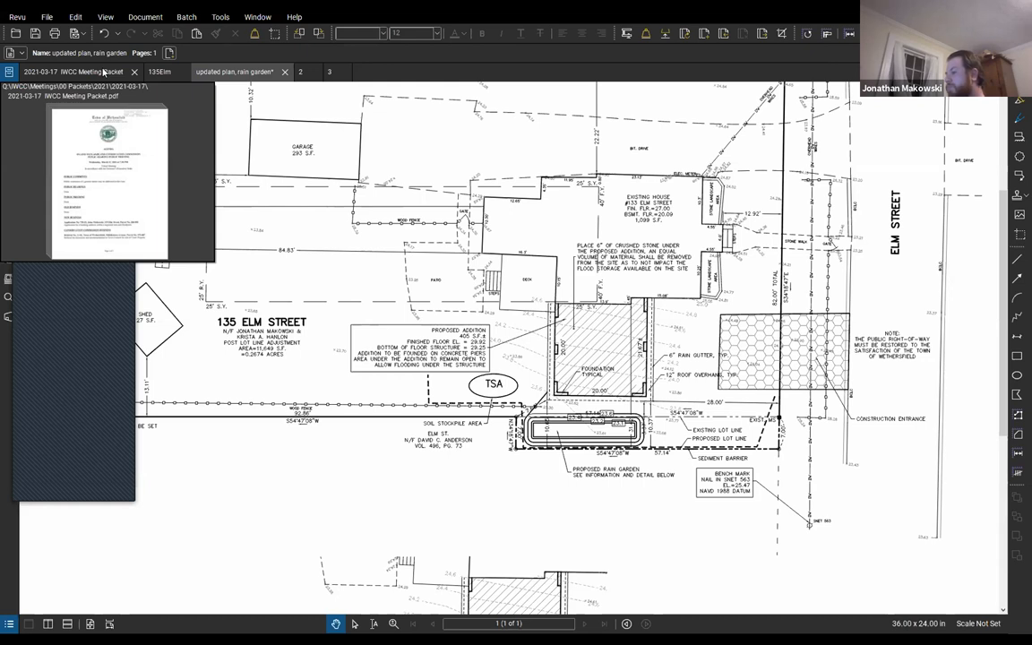
Step: Fit the whole rain garden plan sheet in the window, showing site plan, location map and zoning table
click(72, 72)
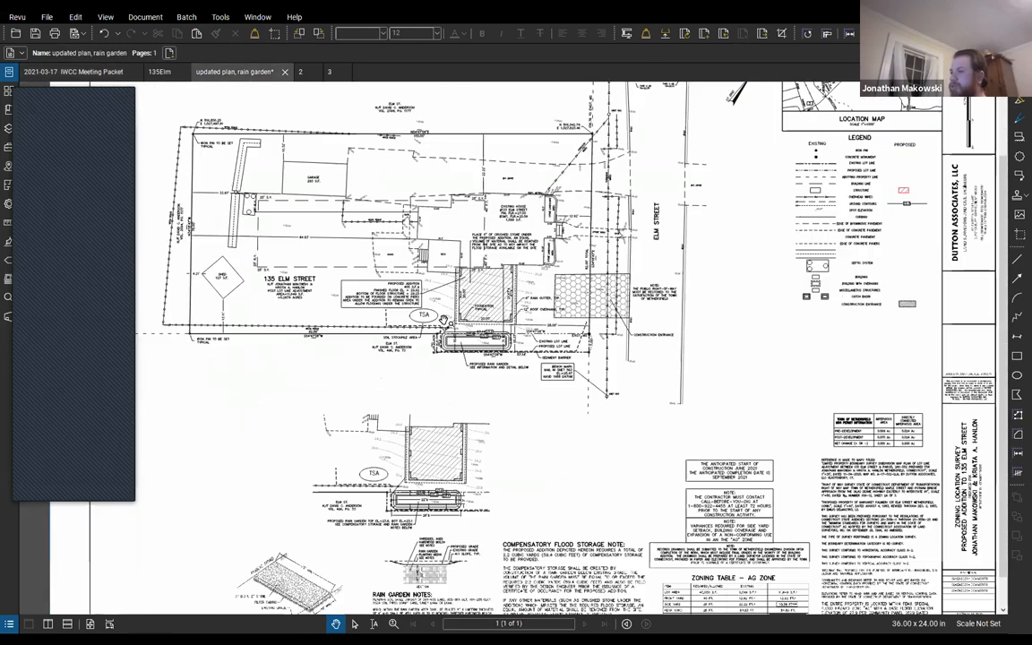
scroll(down, 3)
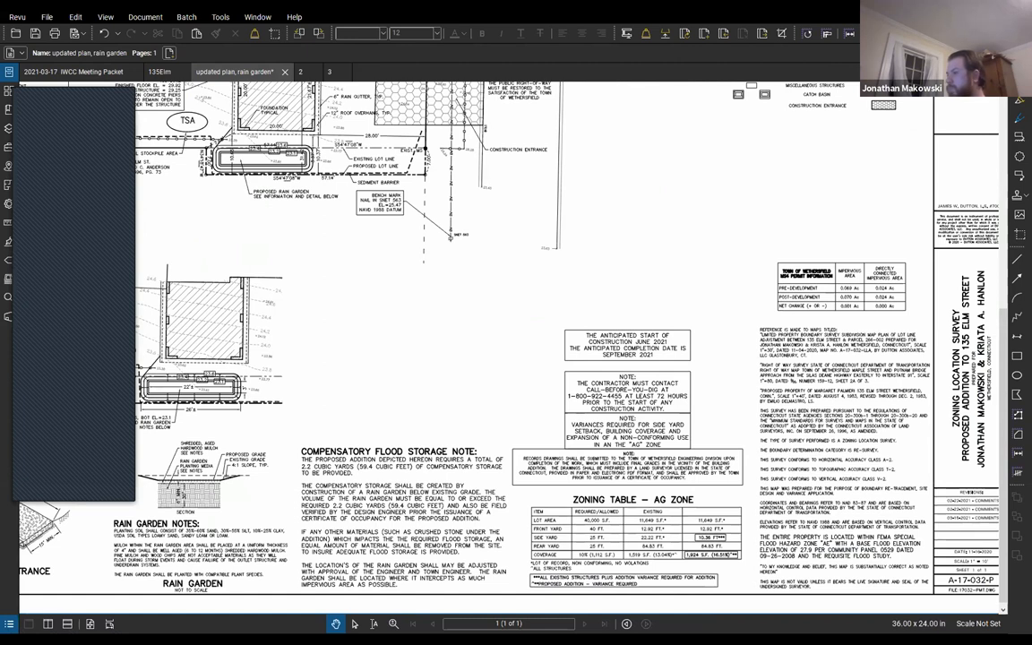
mouse_move(66, 411)
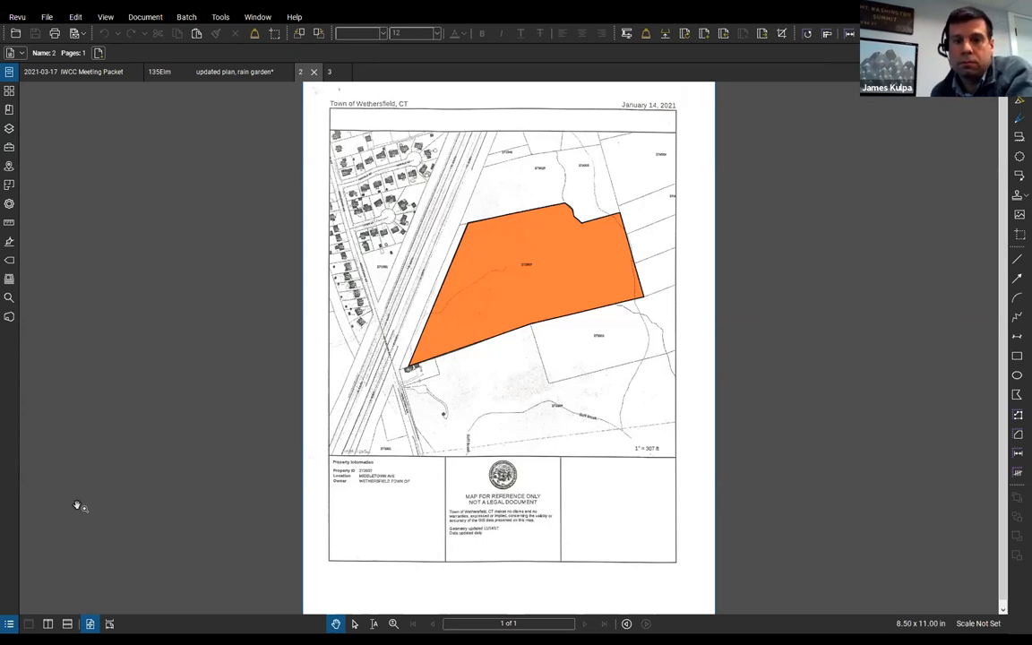
mouse_move(43, 509)
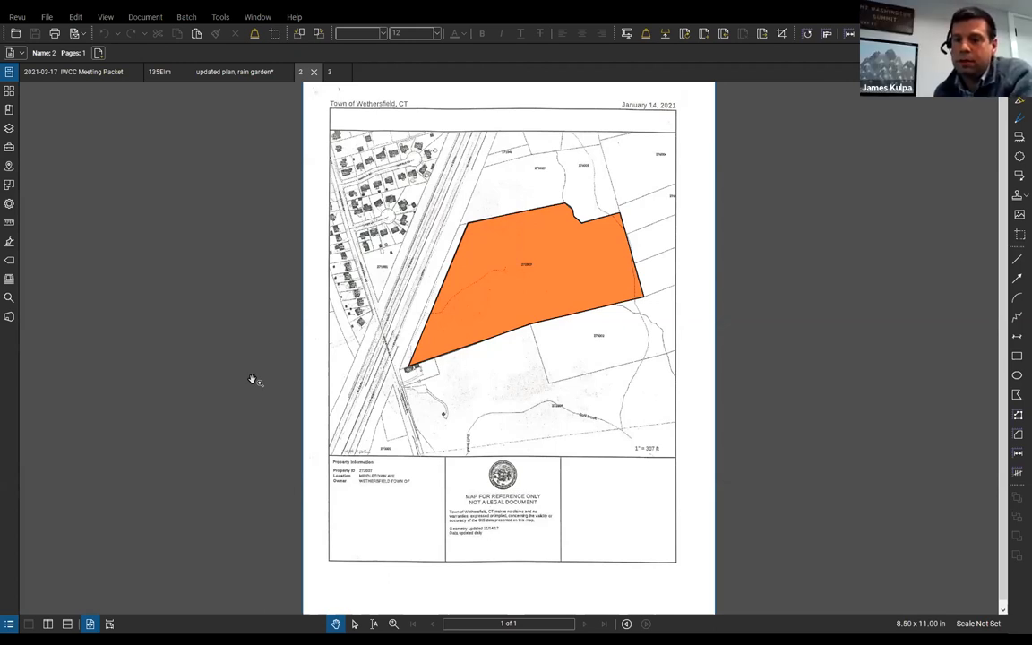
mouse_move(140, 479)
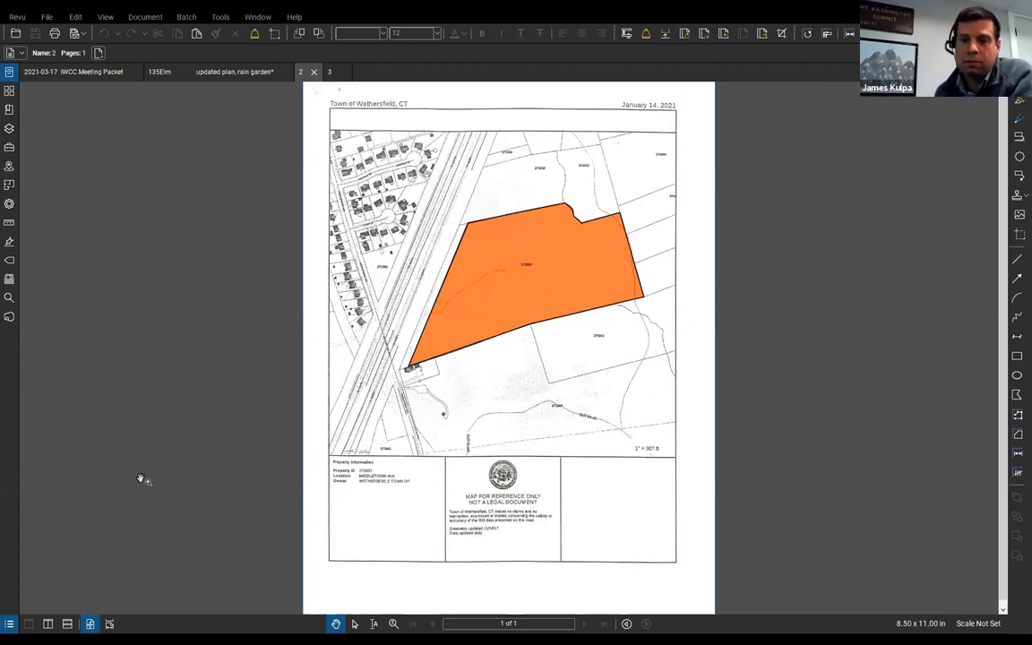
mouse_move(100, 511)
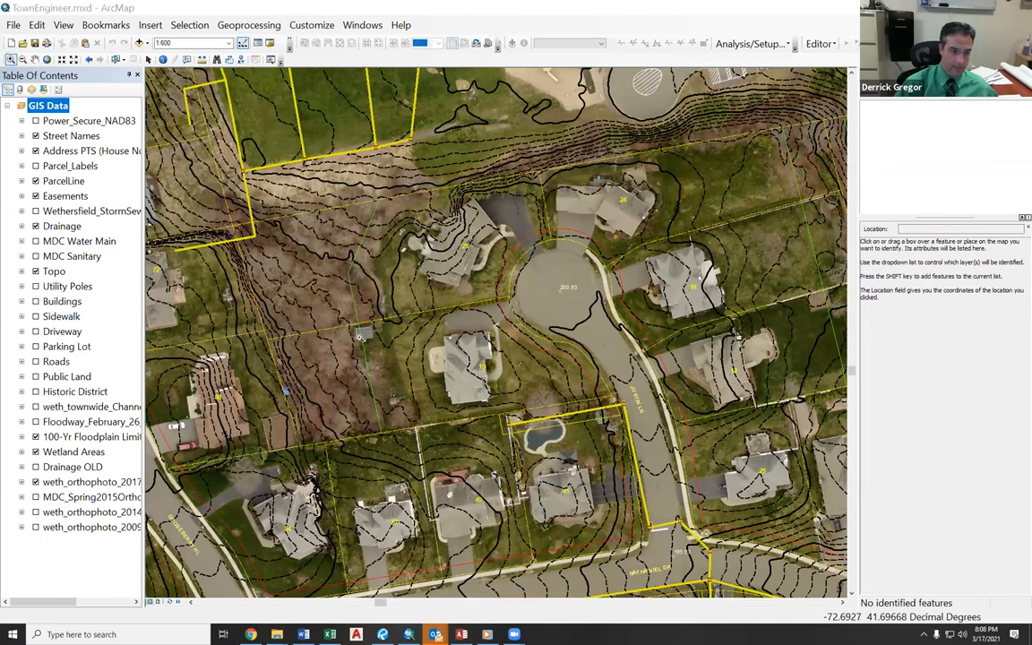
mouse_move(376, 200)
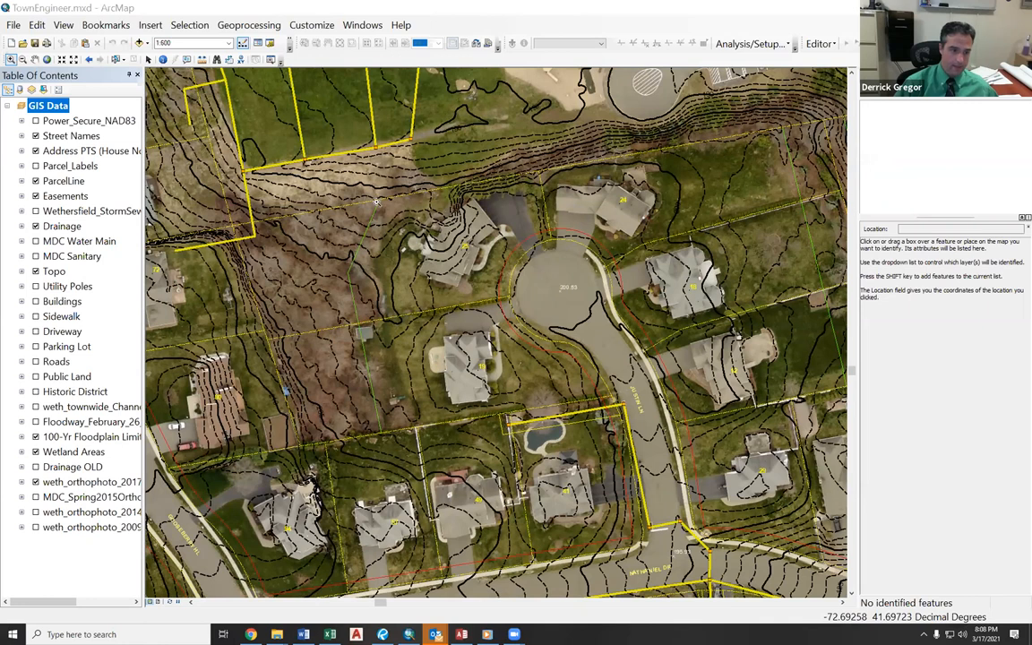
mouse_move(377, 398)
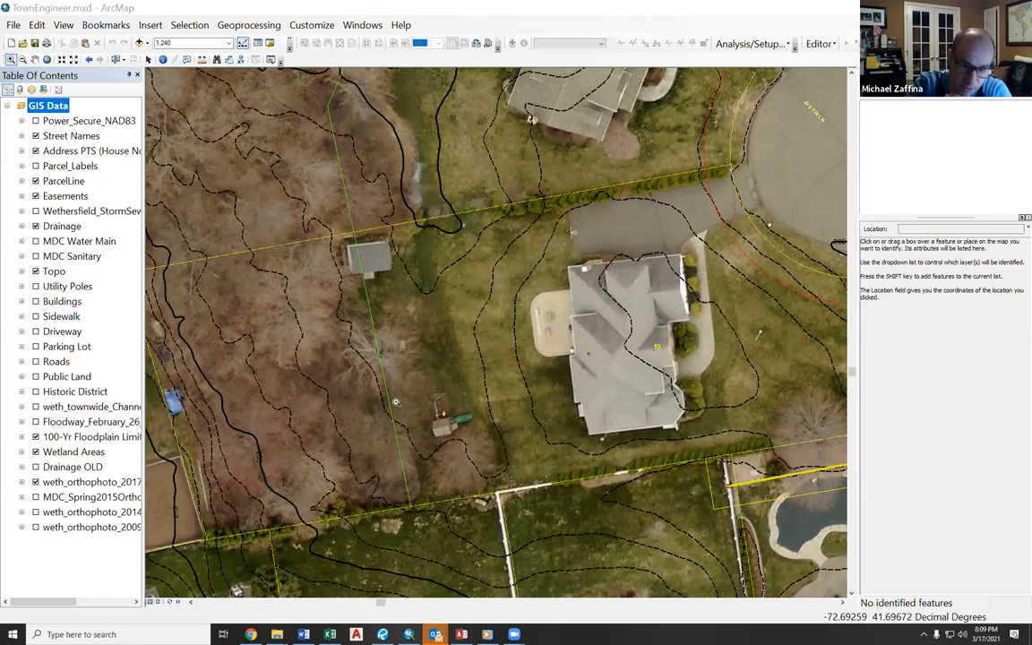
mouse_move(410, 456)
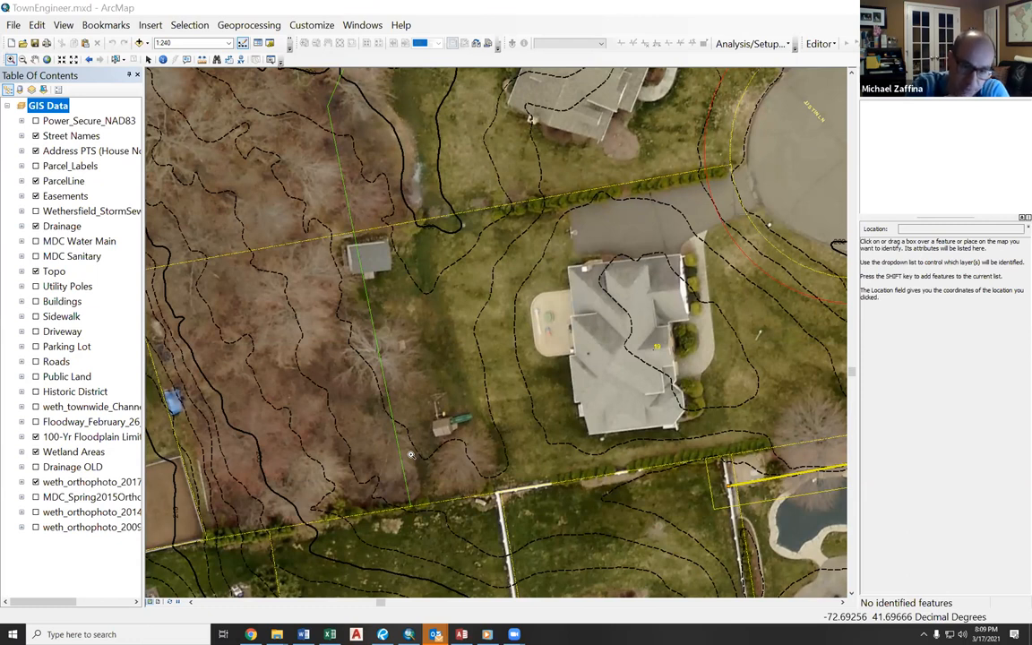
mouse_move(267, 510)
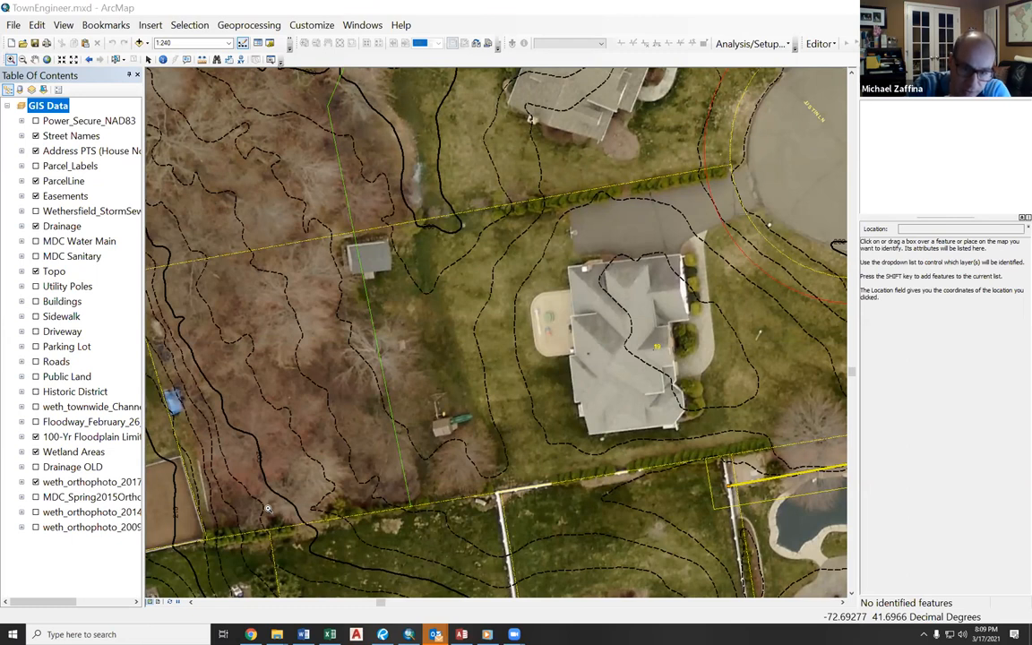
mouse_move(268, 504)
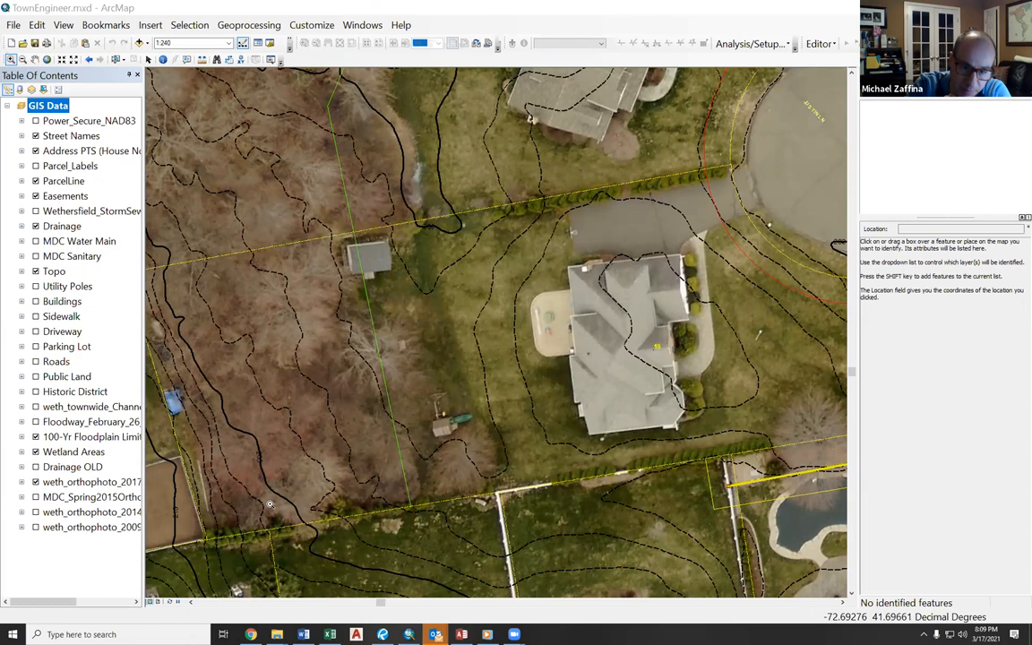
mouse_move(373, 423)
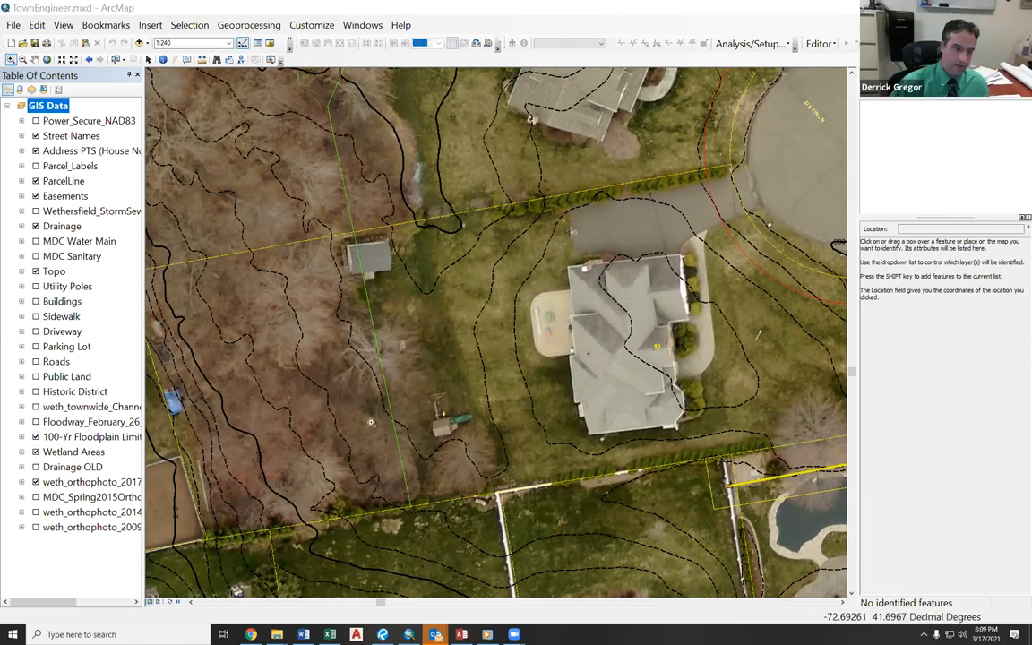
mouse_move(384, 459)
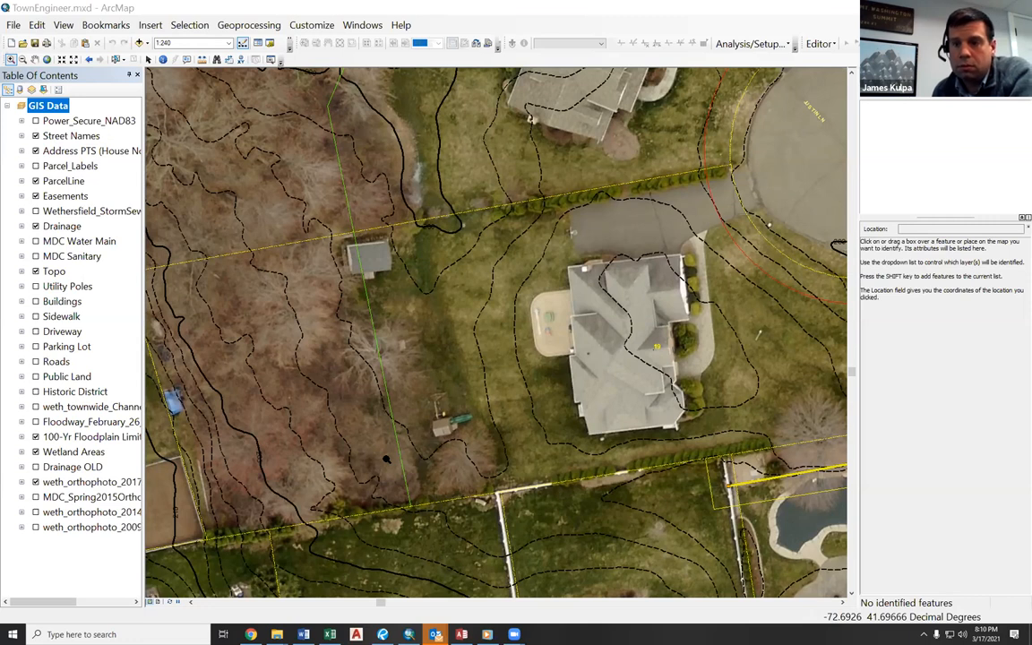
mouse_move(387, 459)
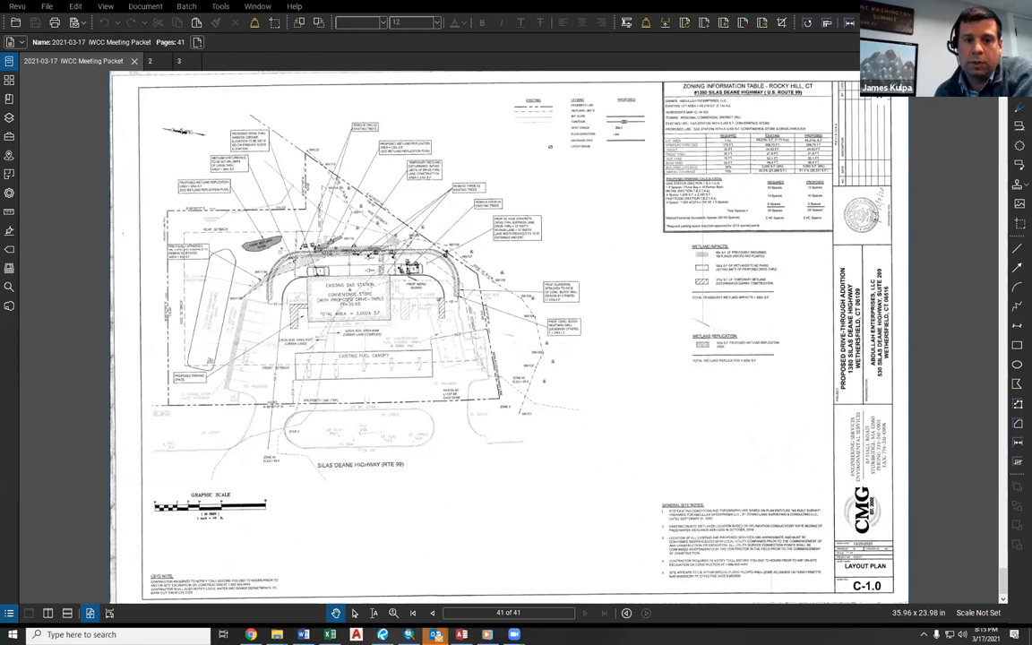
mouse_move(612, 419)
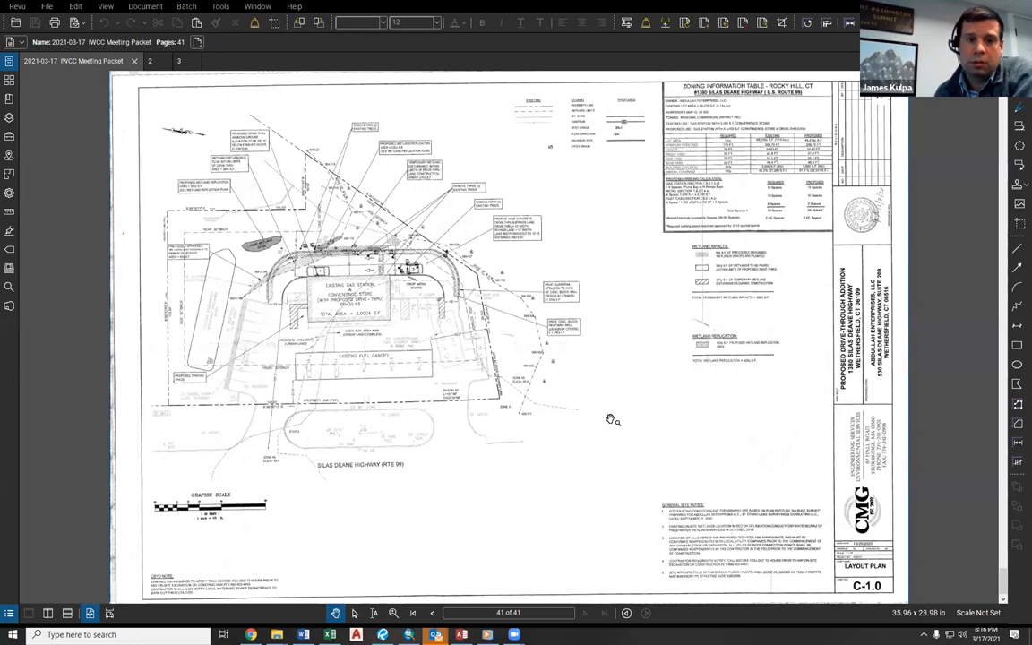
mouse_move(611, 401)
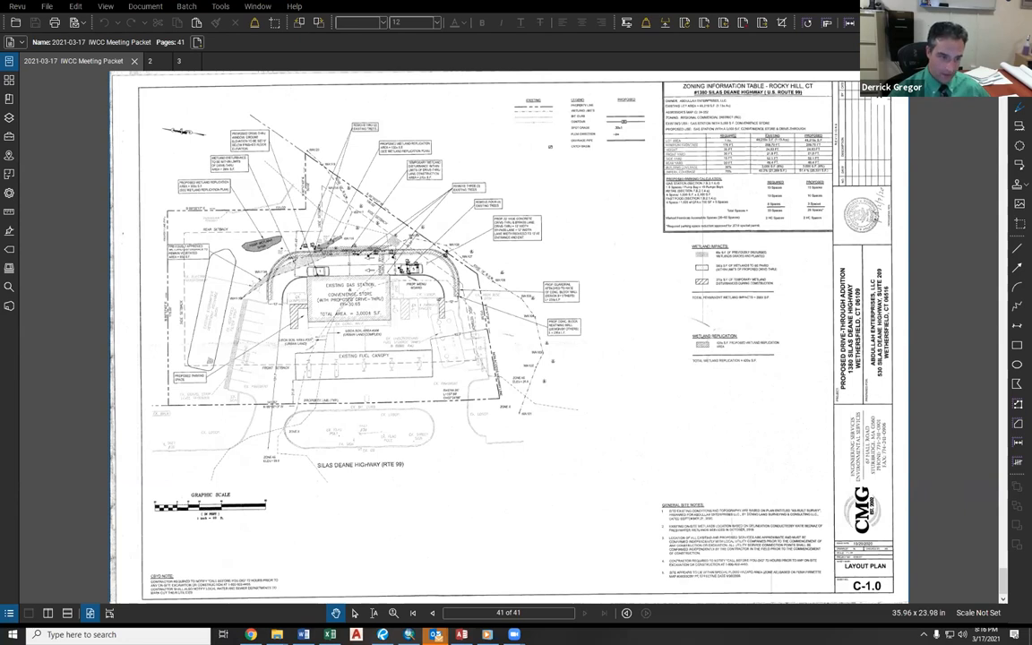
mouse_move(699, 294)
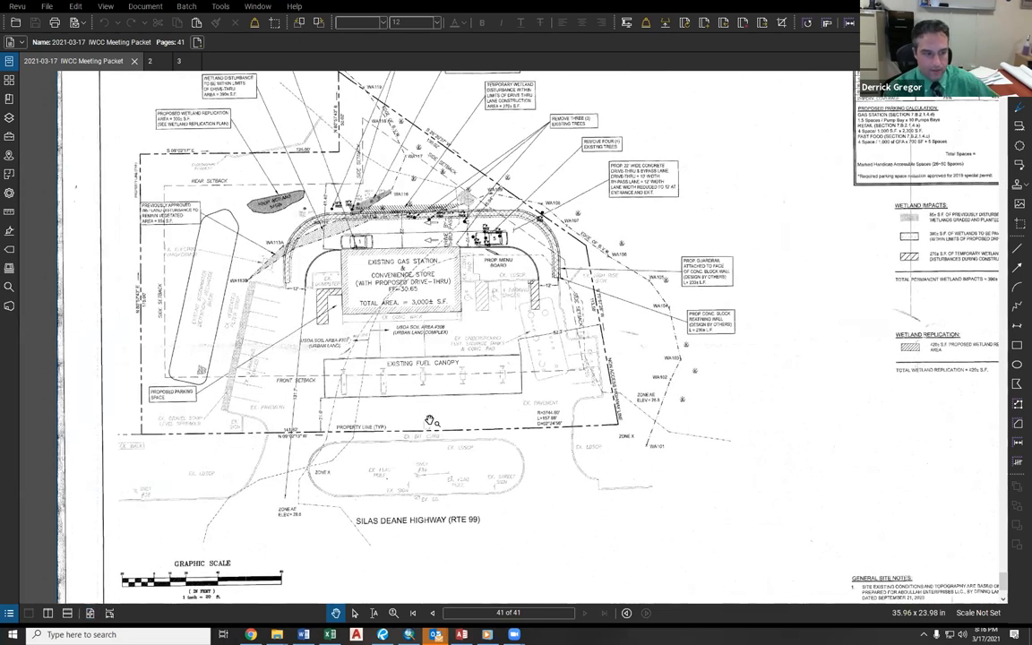
Step: Zoom further into the existing gas station building, fuel canopy and surrounding callouts
scroll(down, 3)
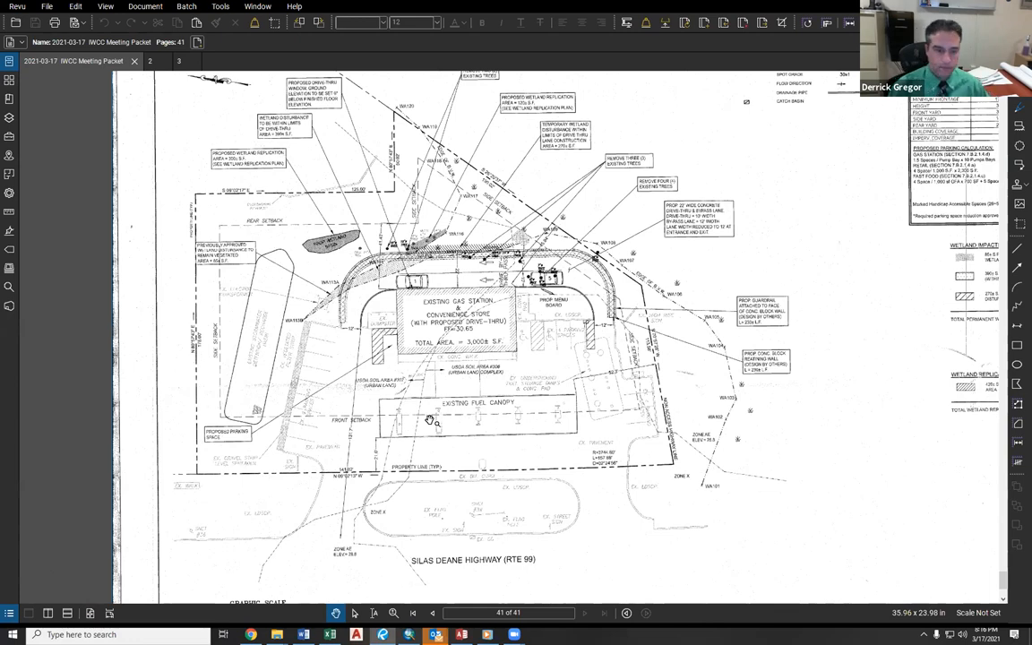
mouse_move(244, 577)
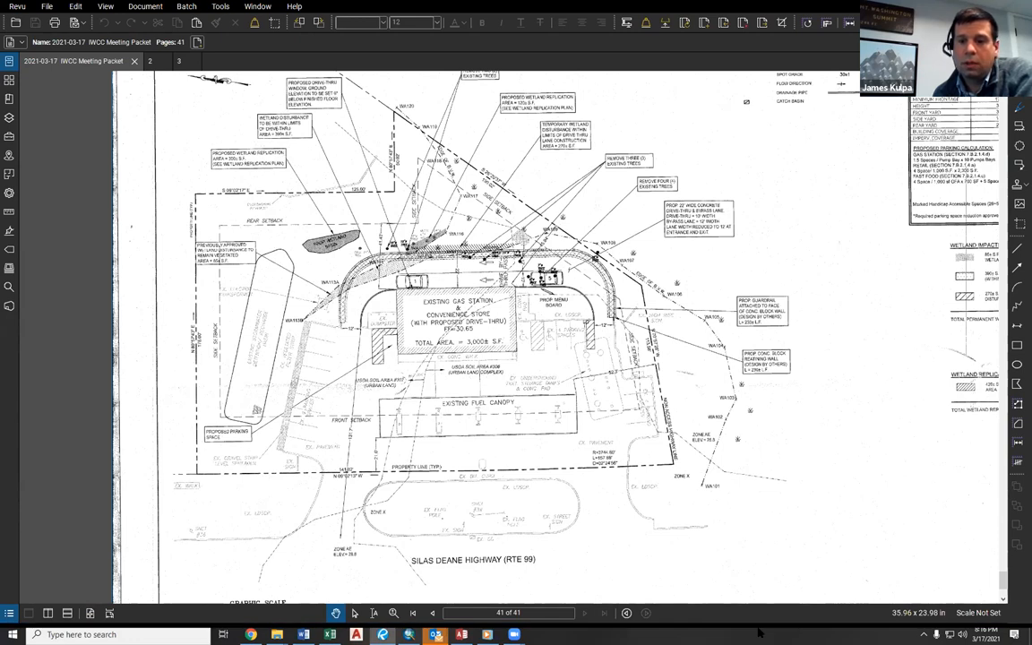
mouse_move(810, 552)
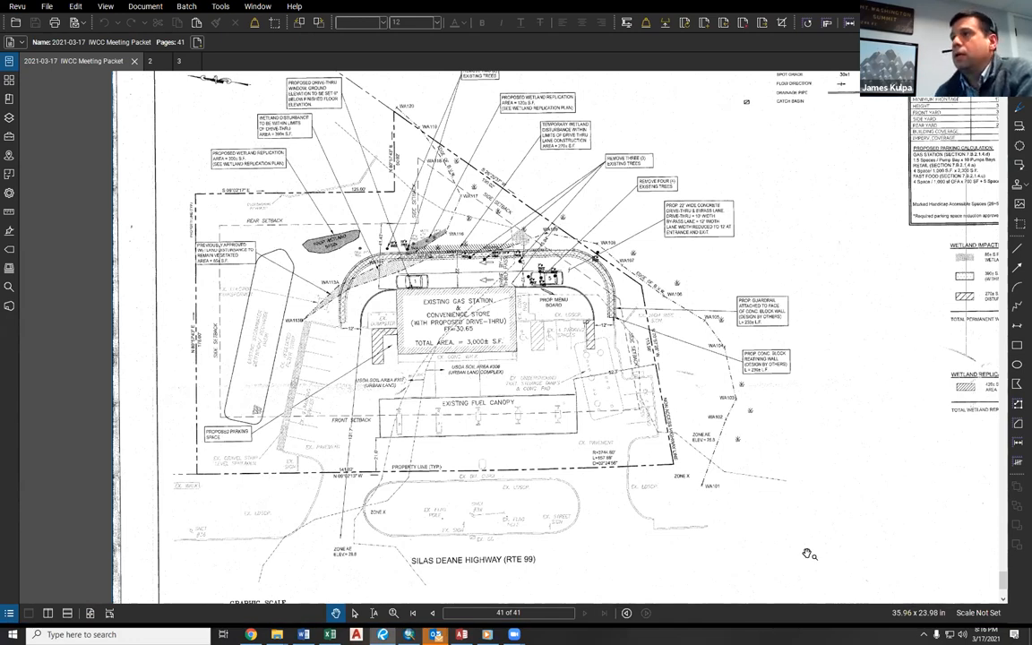